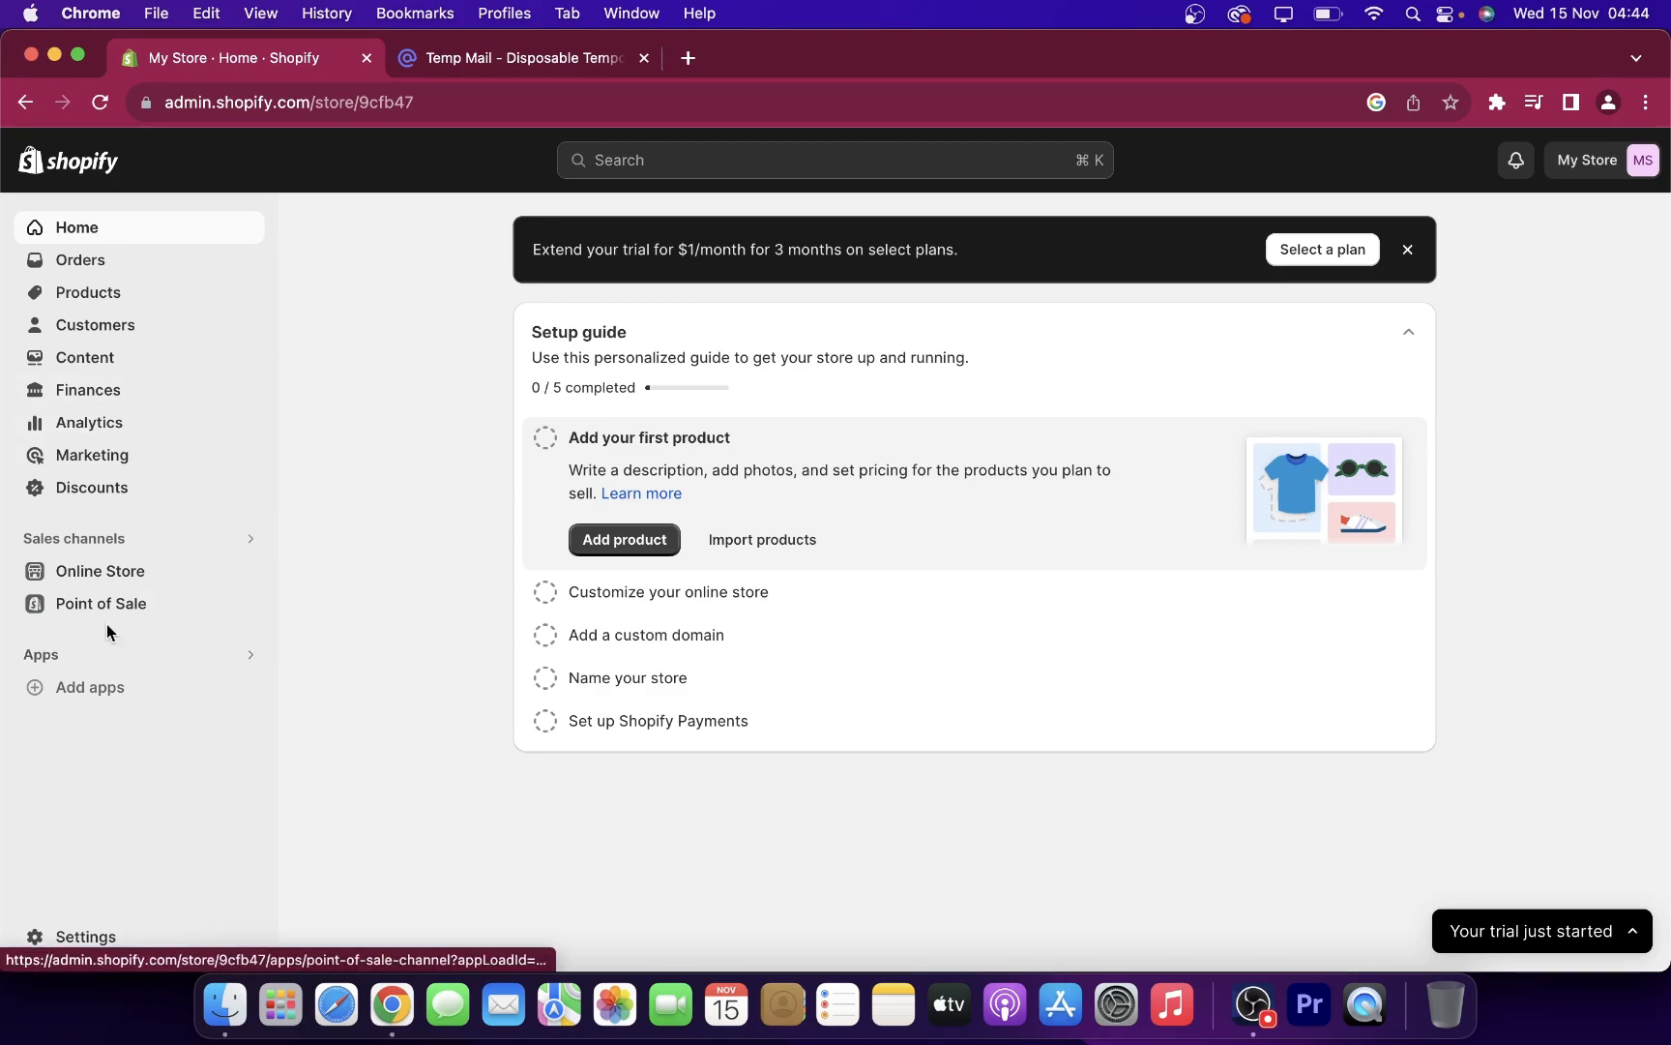
- Go to the Online Store themes page where Dawn is the current theme
click(99, 570)
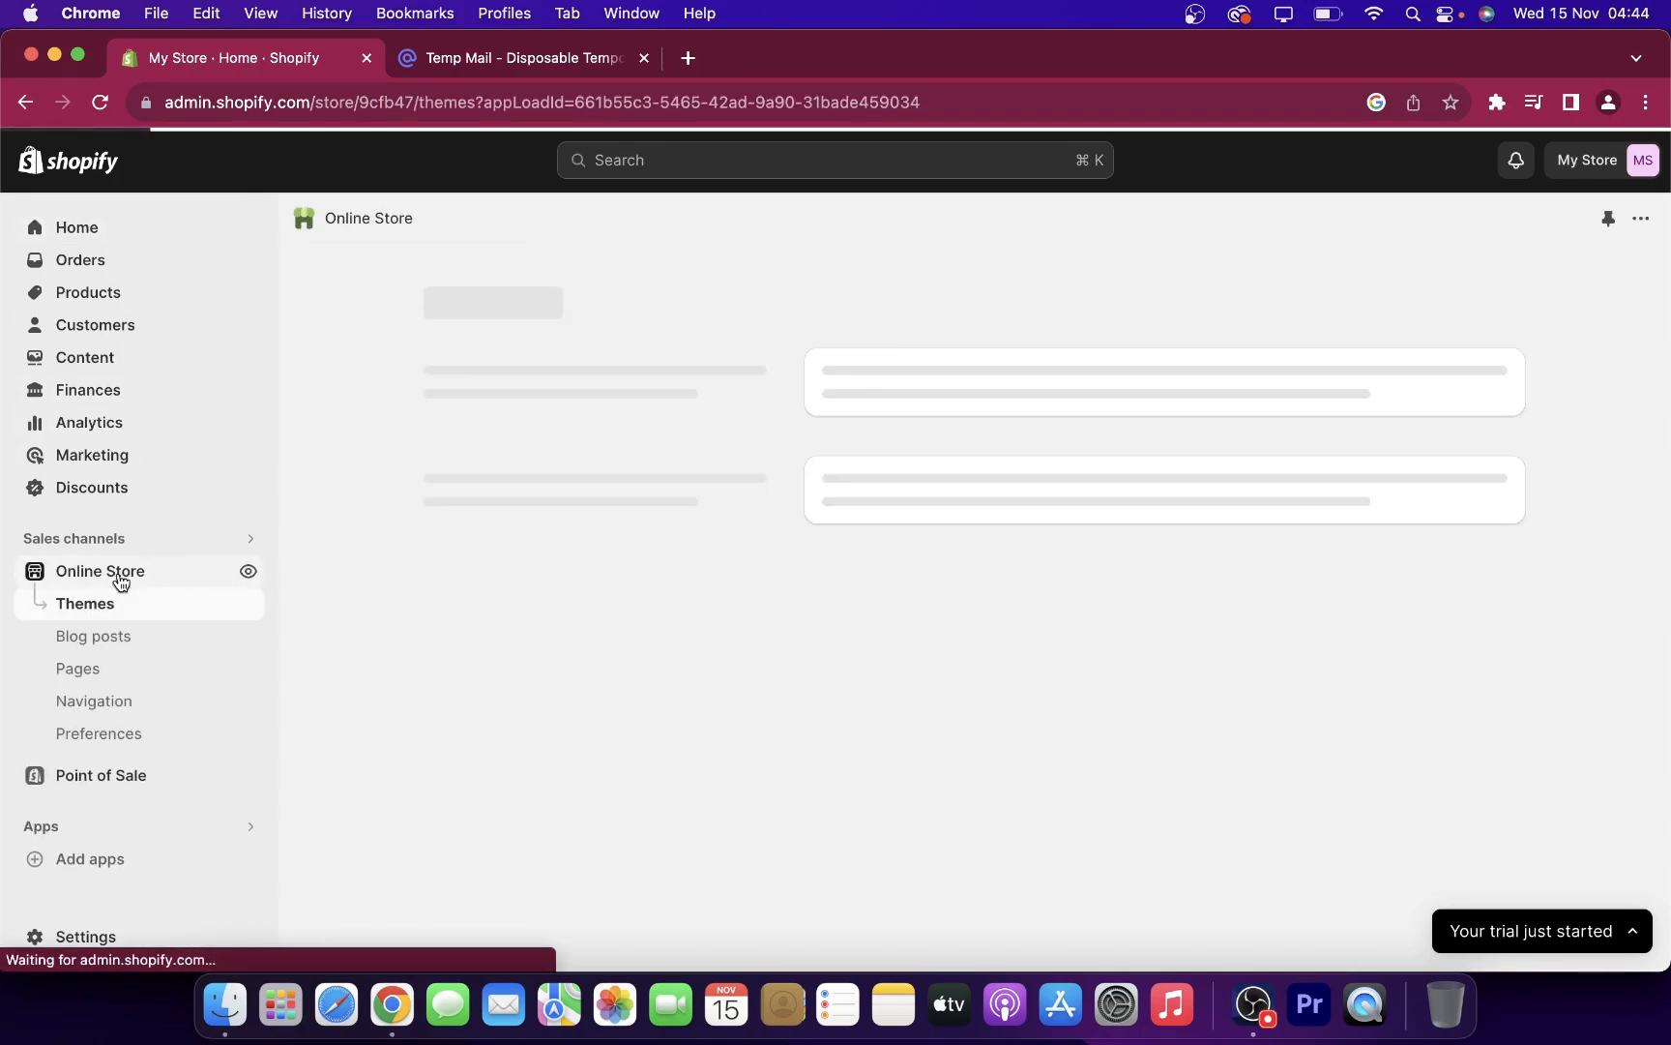
click(85, 604)
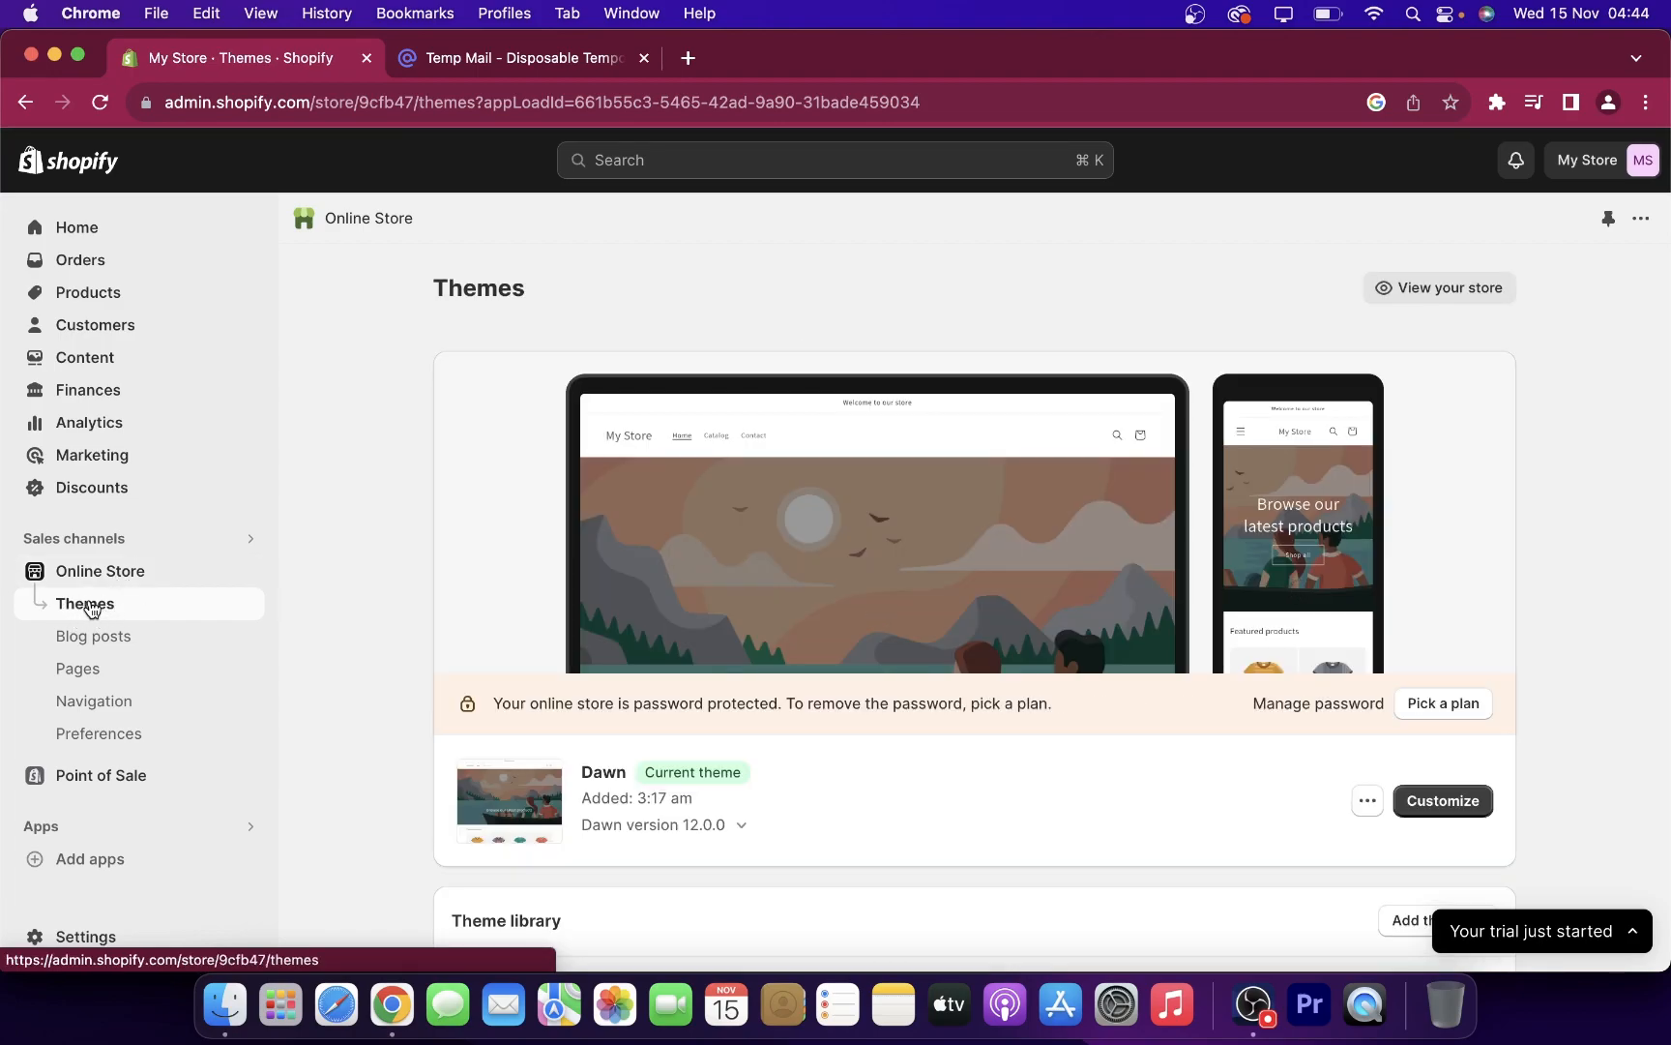
mouse_move(617, 589)
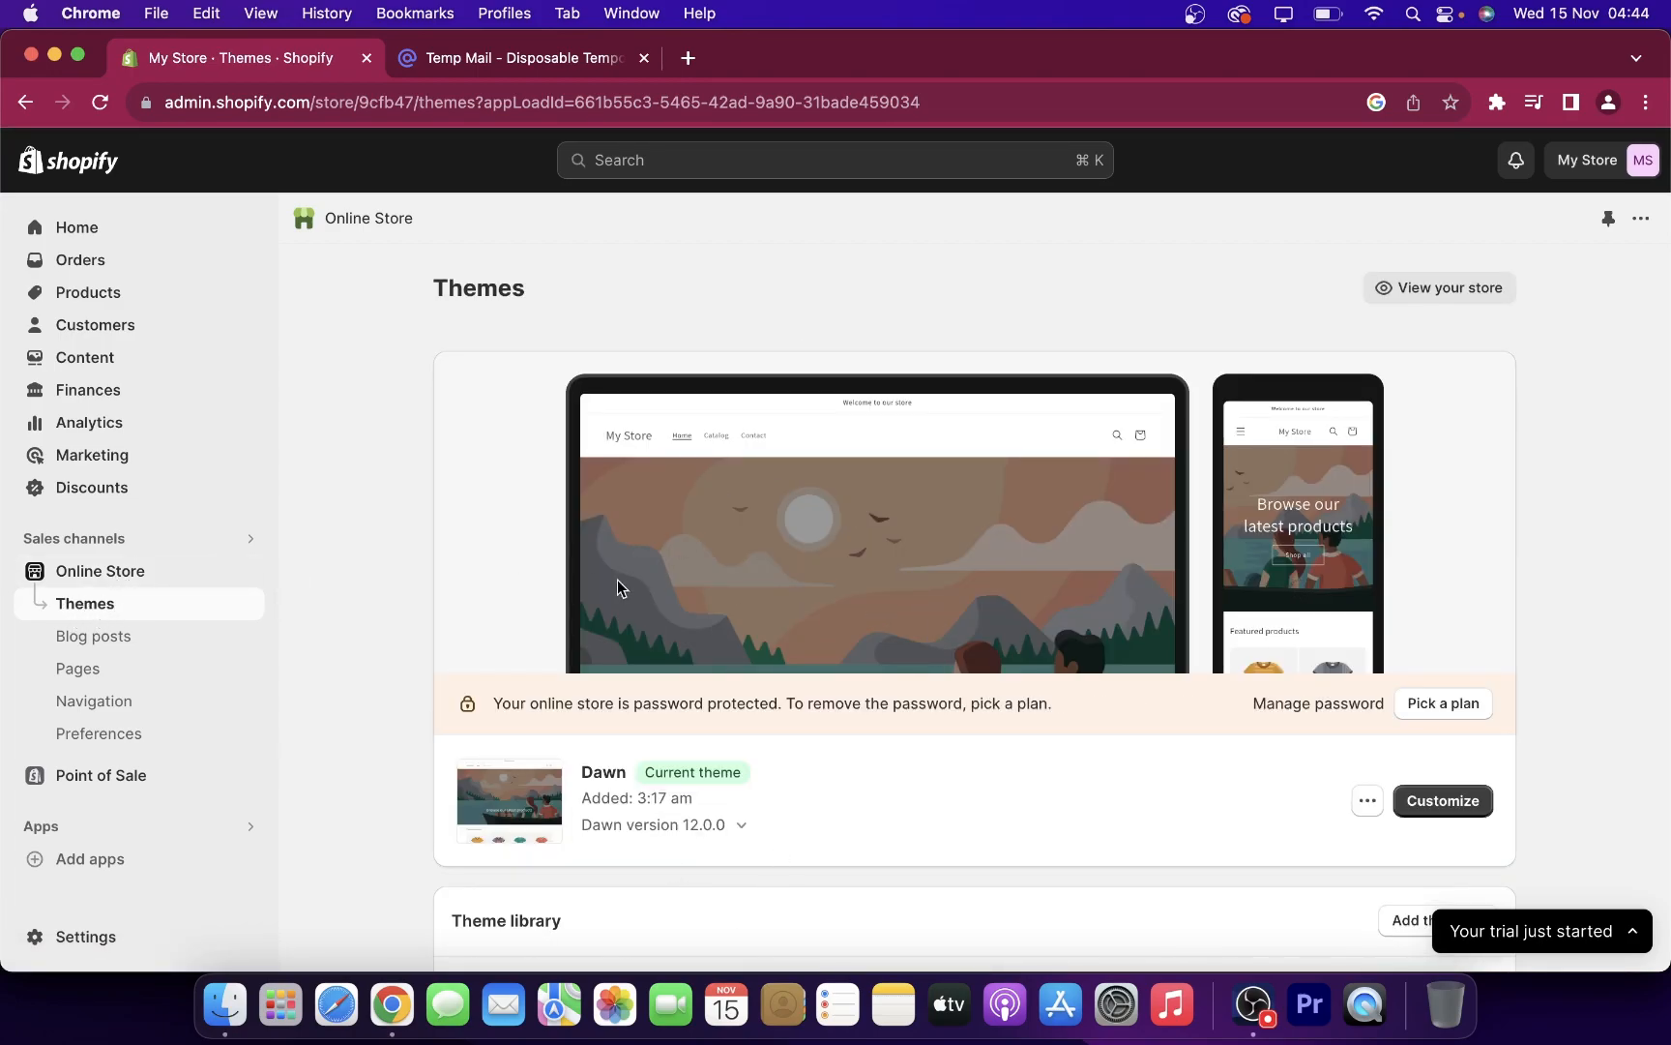
- Reveal the Add theme choices in the Theme library: Theme Store, zip upload or GitHub
scroll(down, 3)
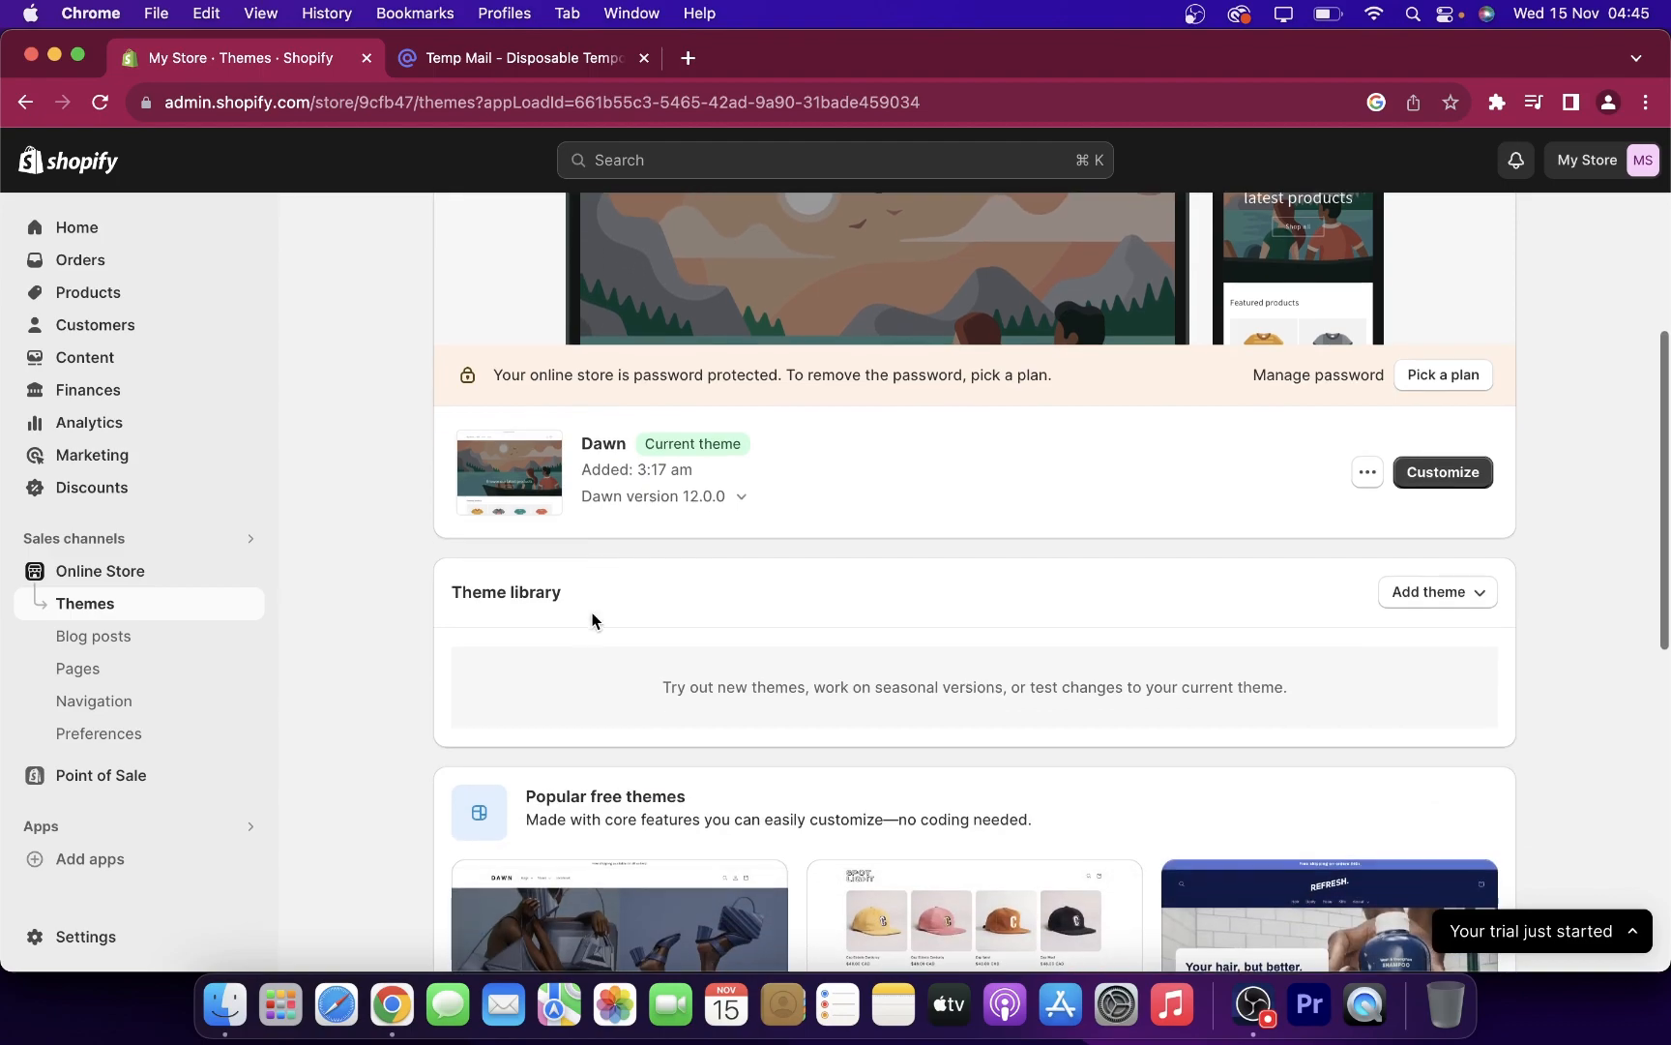
scroll(down, 3)
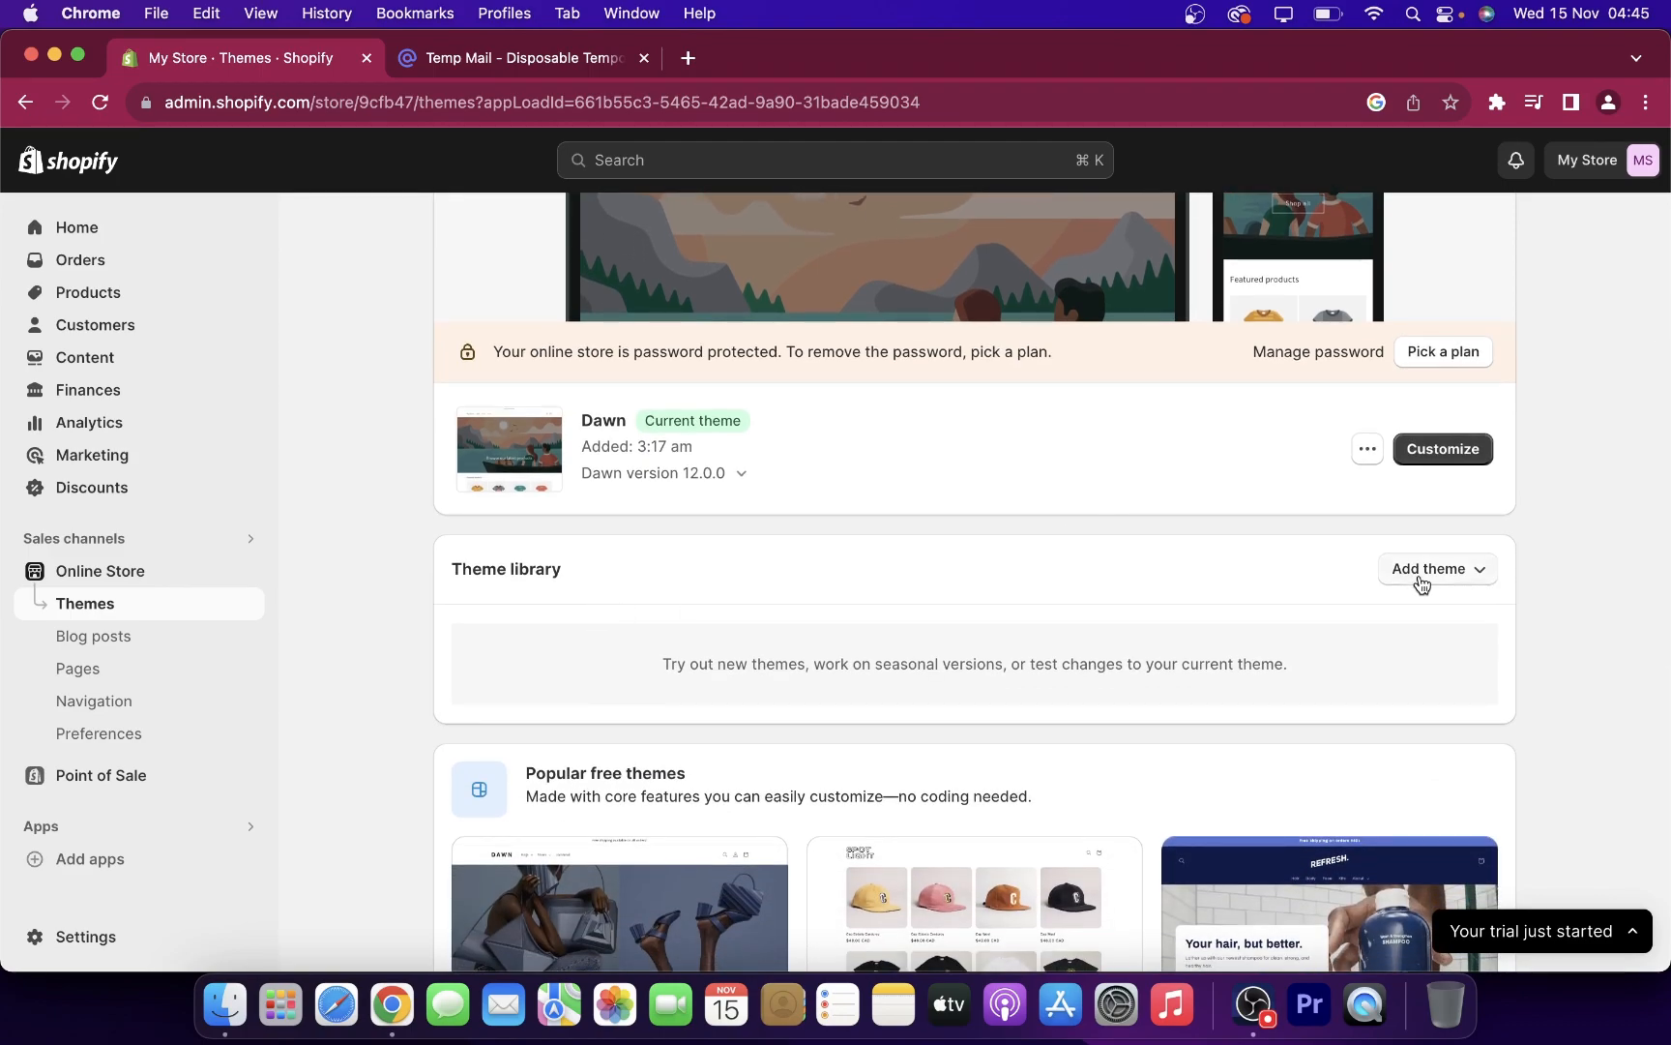
click(1437, 569)
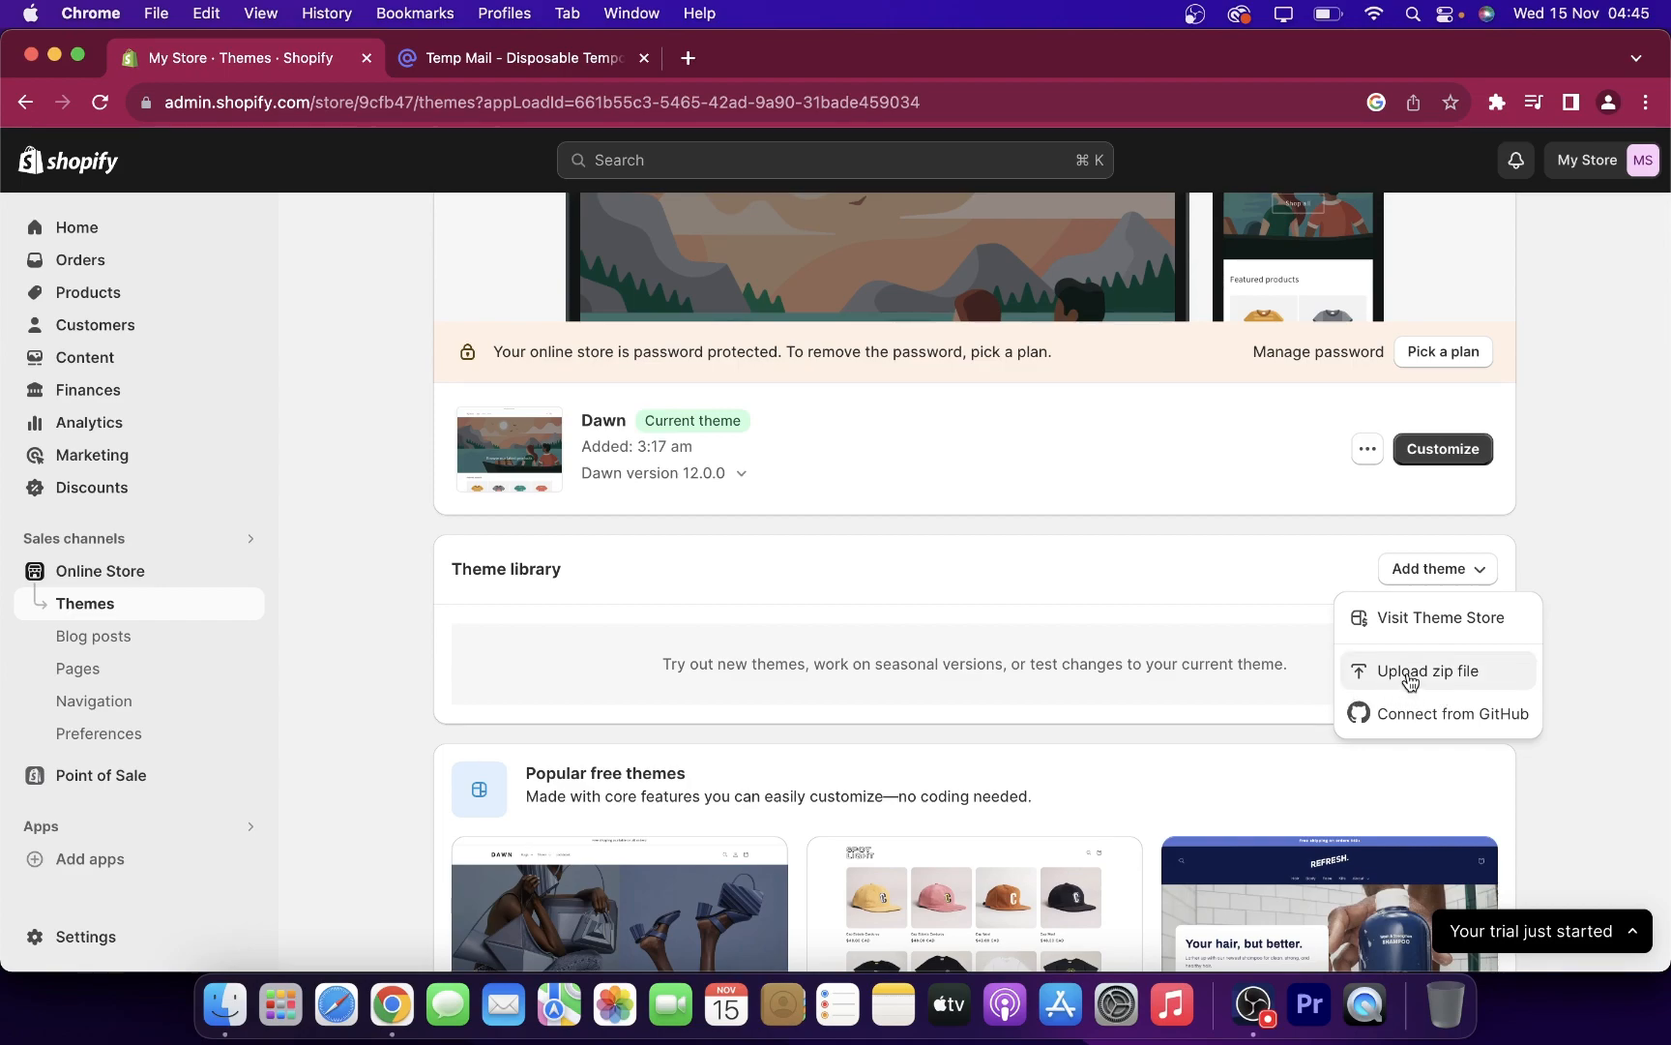
mouse_move(573, 482)
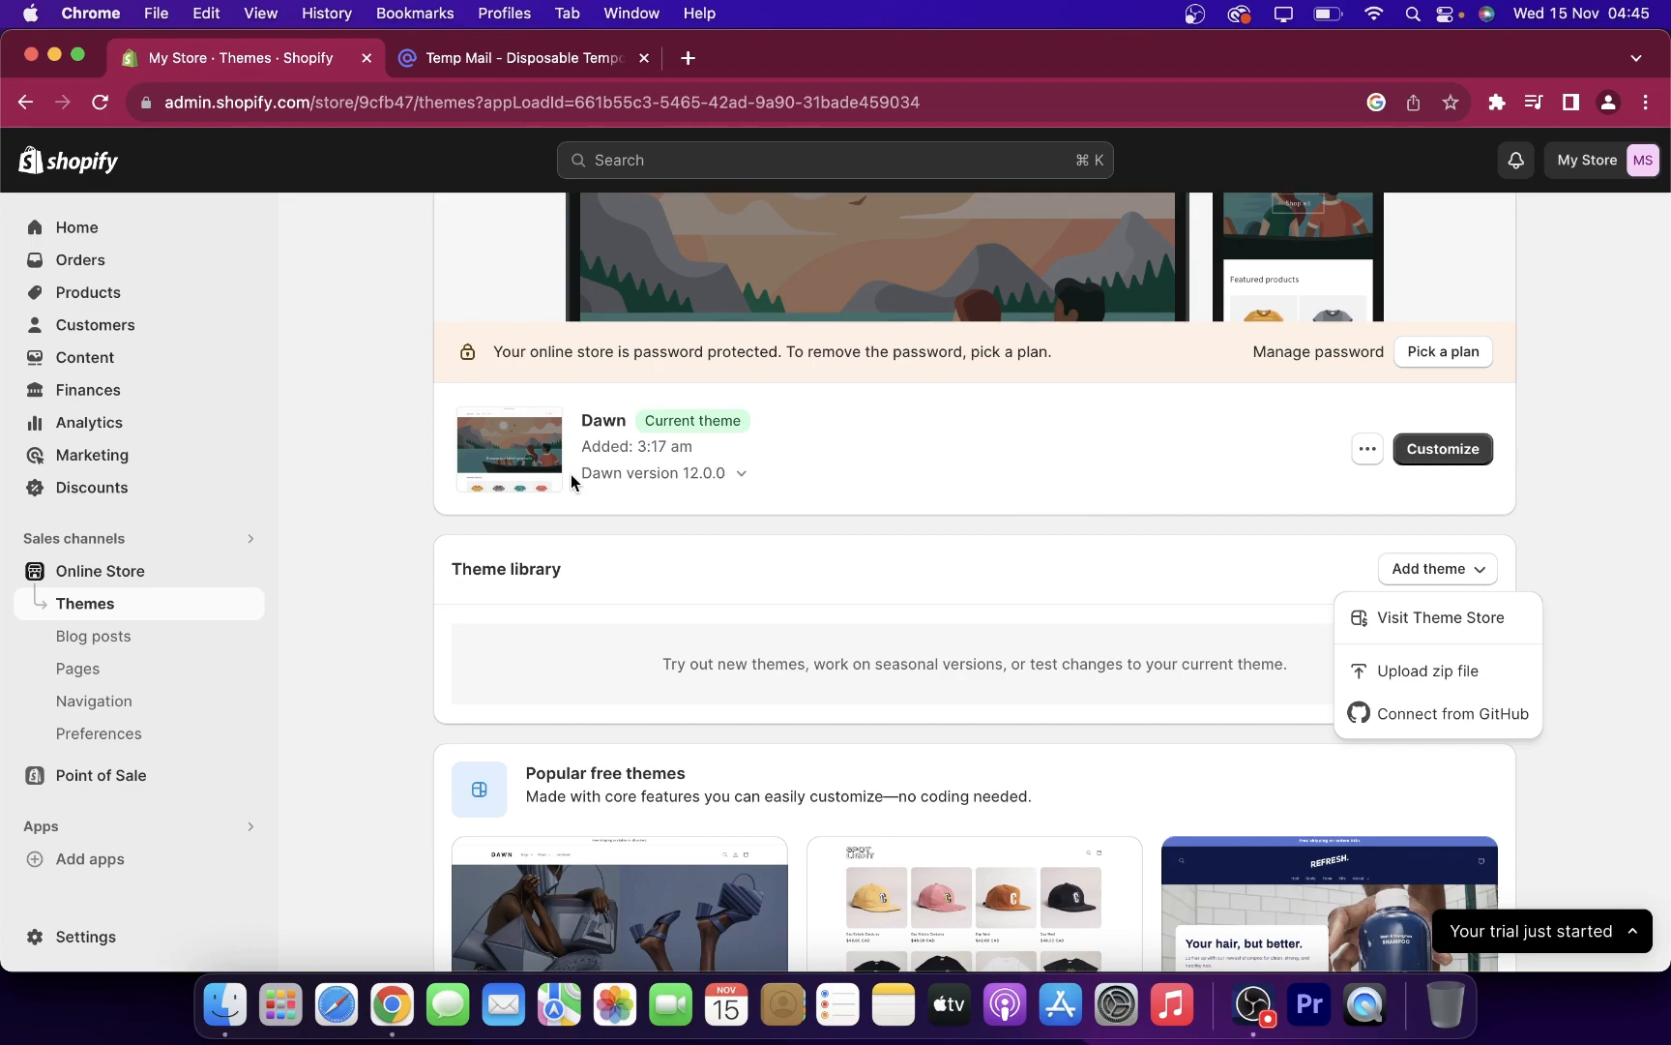
mouse_move(1417, 629)
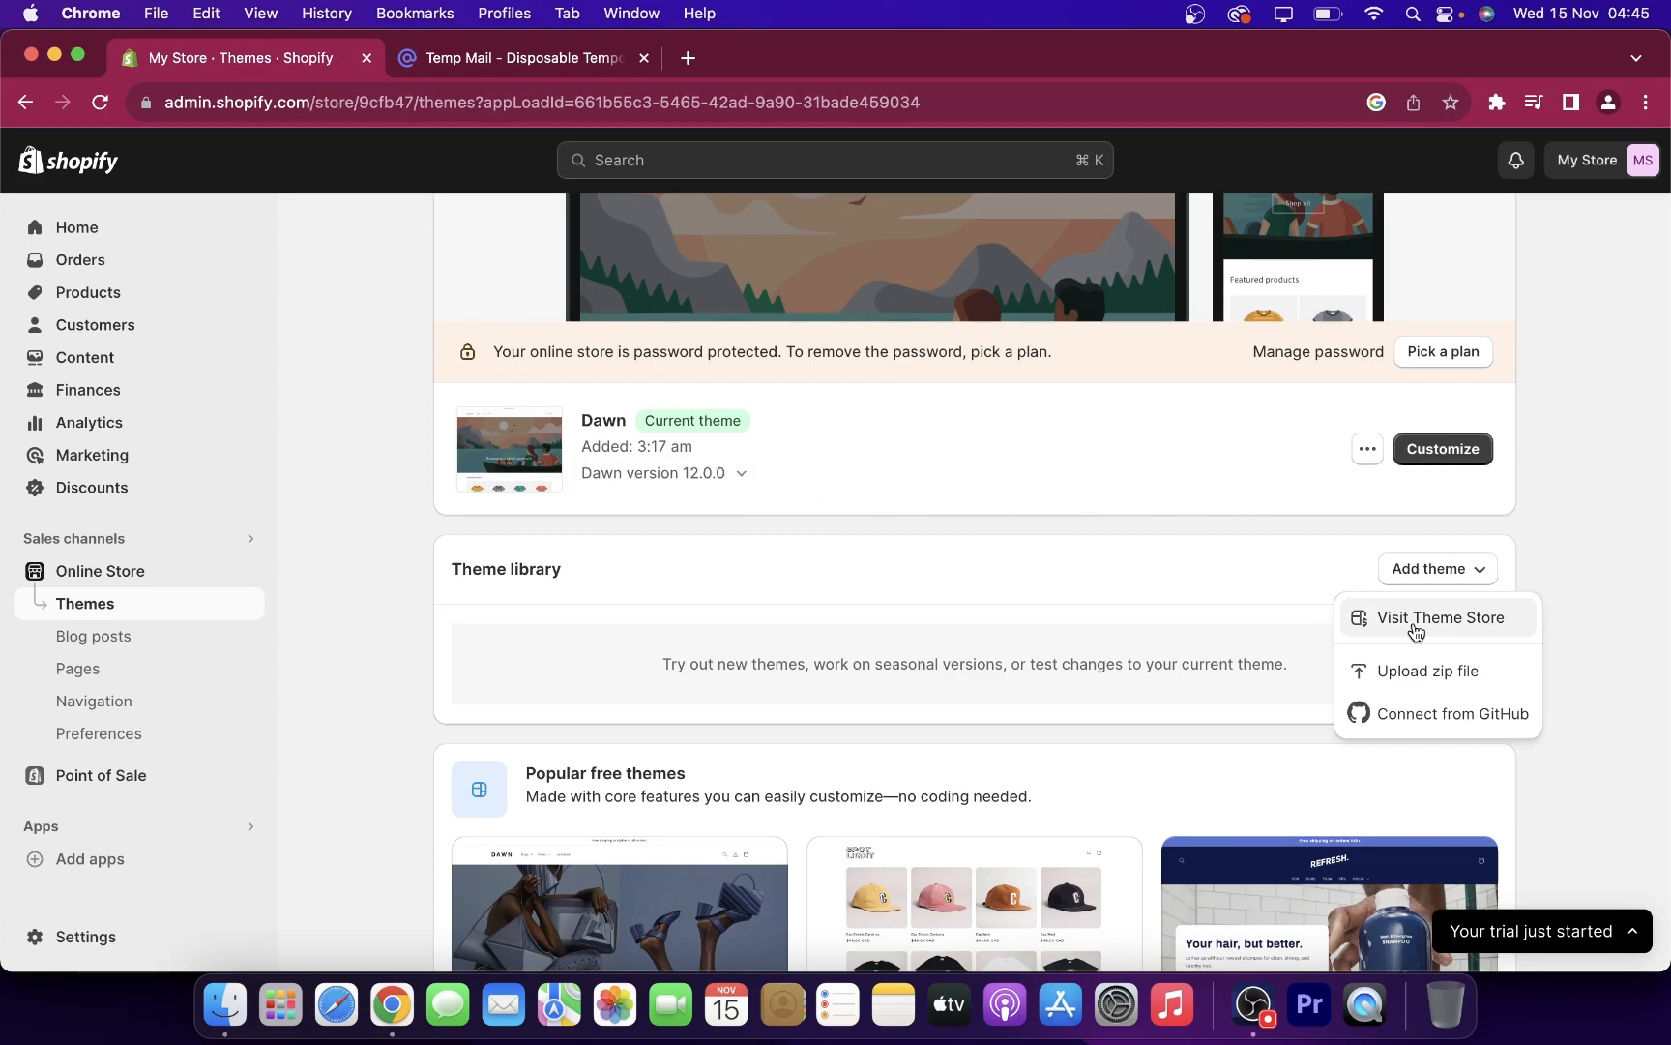
- Visit the Theme Store and browse its full list of 166 themes
click(1440, 617)
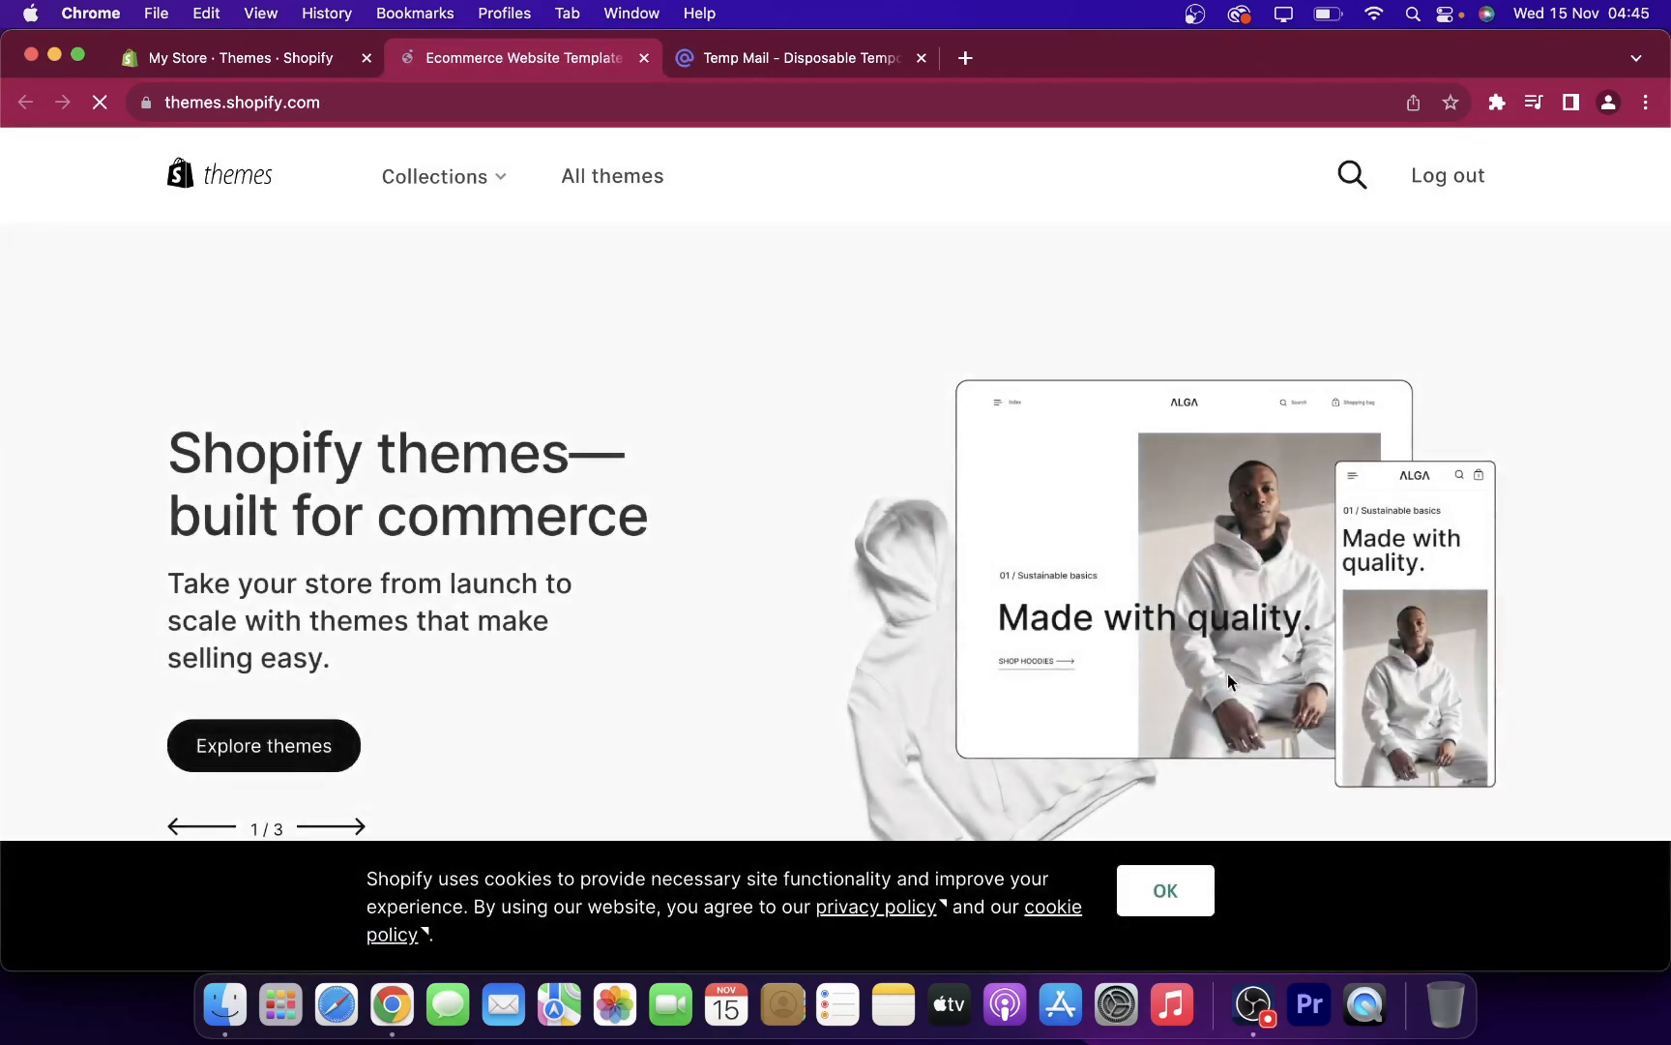
click(1166, 891)
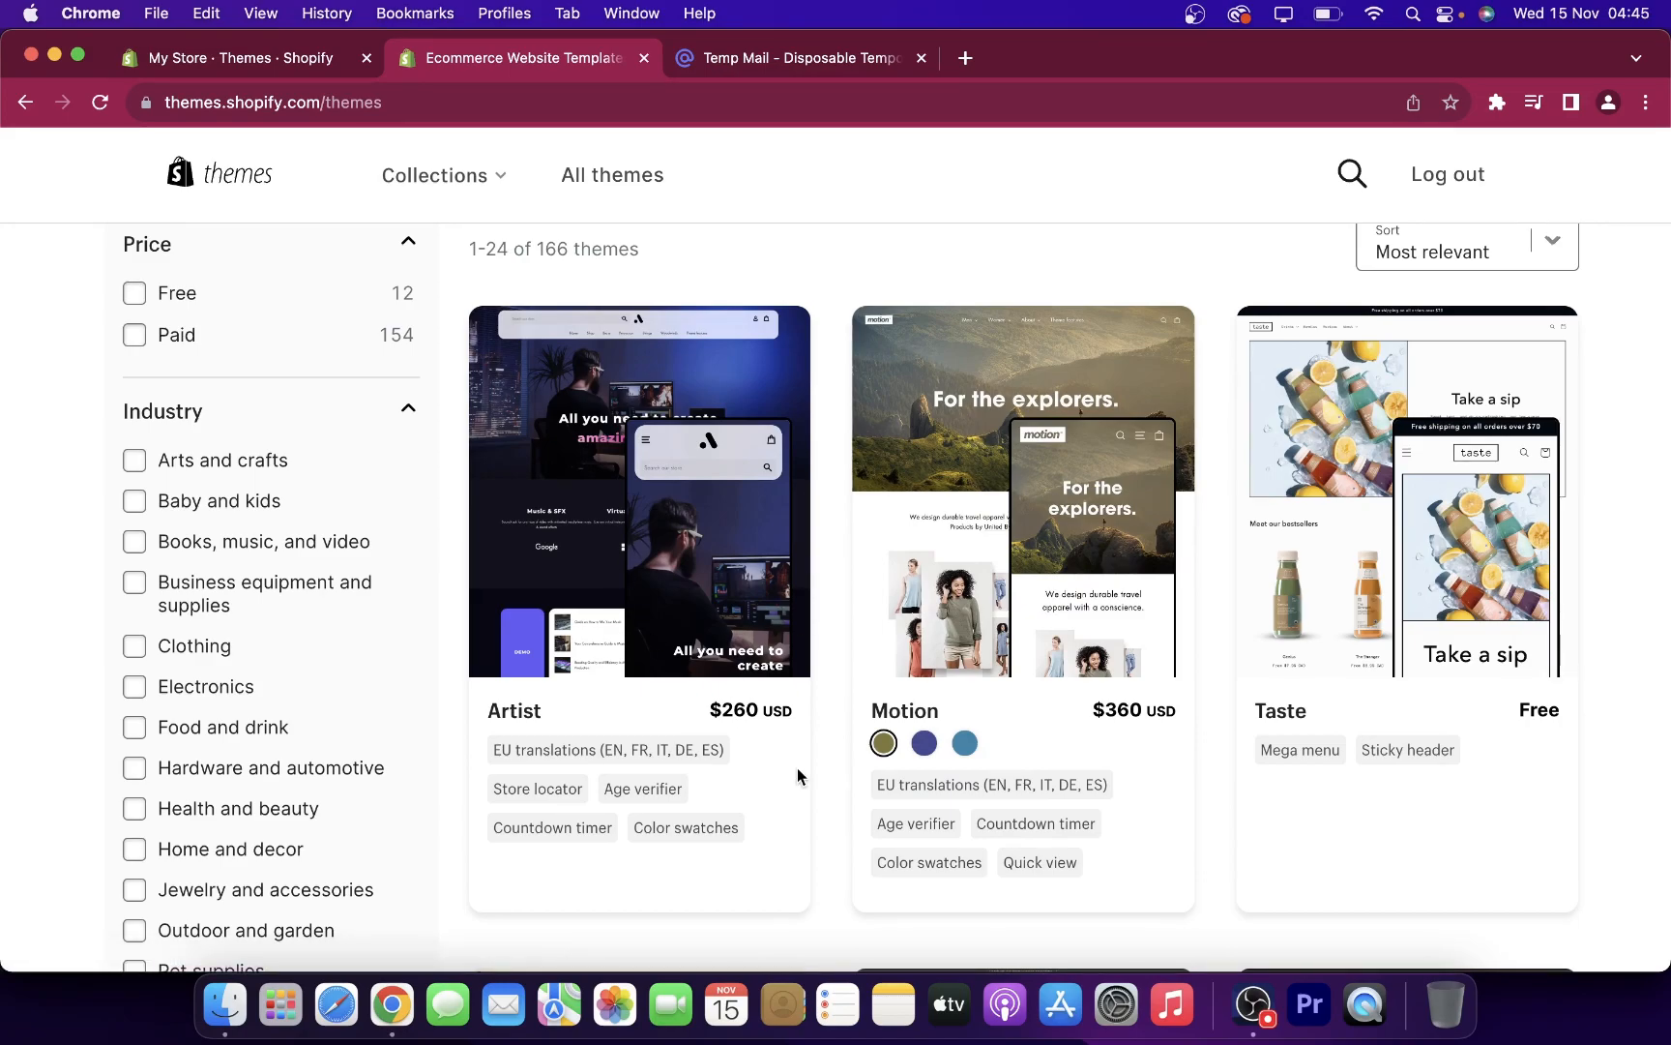
- Try the free Craft theme so it starts installing in the store's theme library
scroll(down, 3)
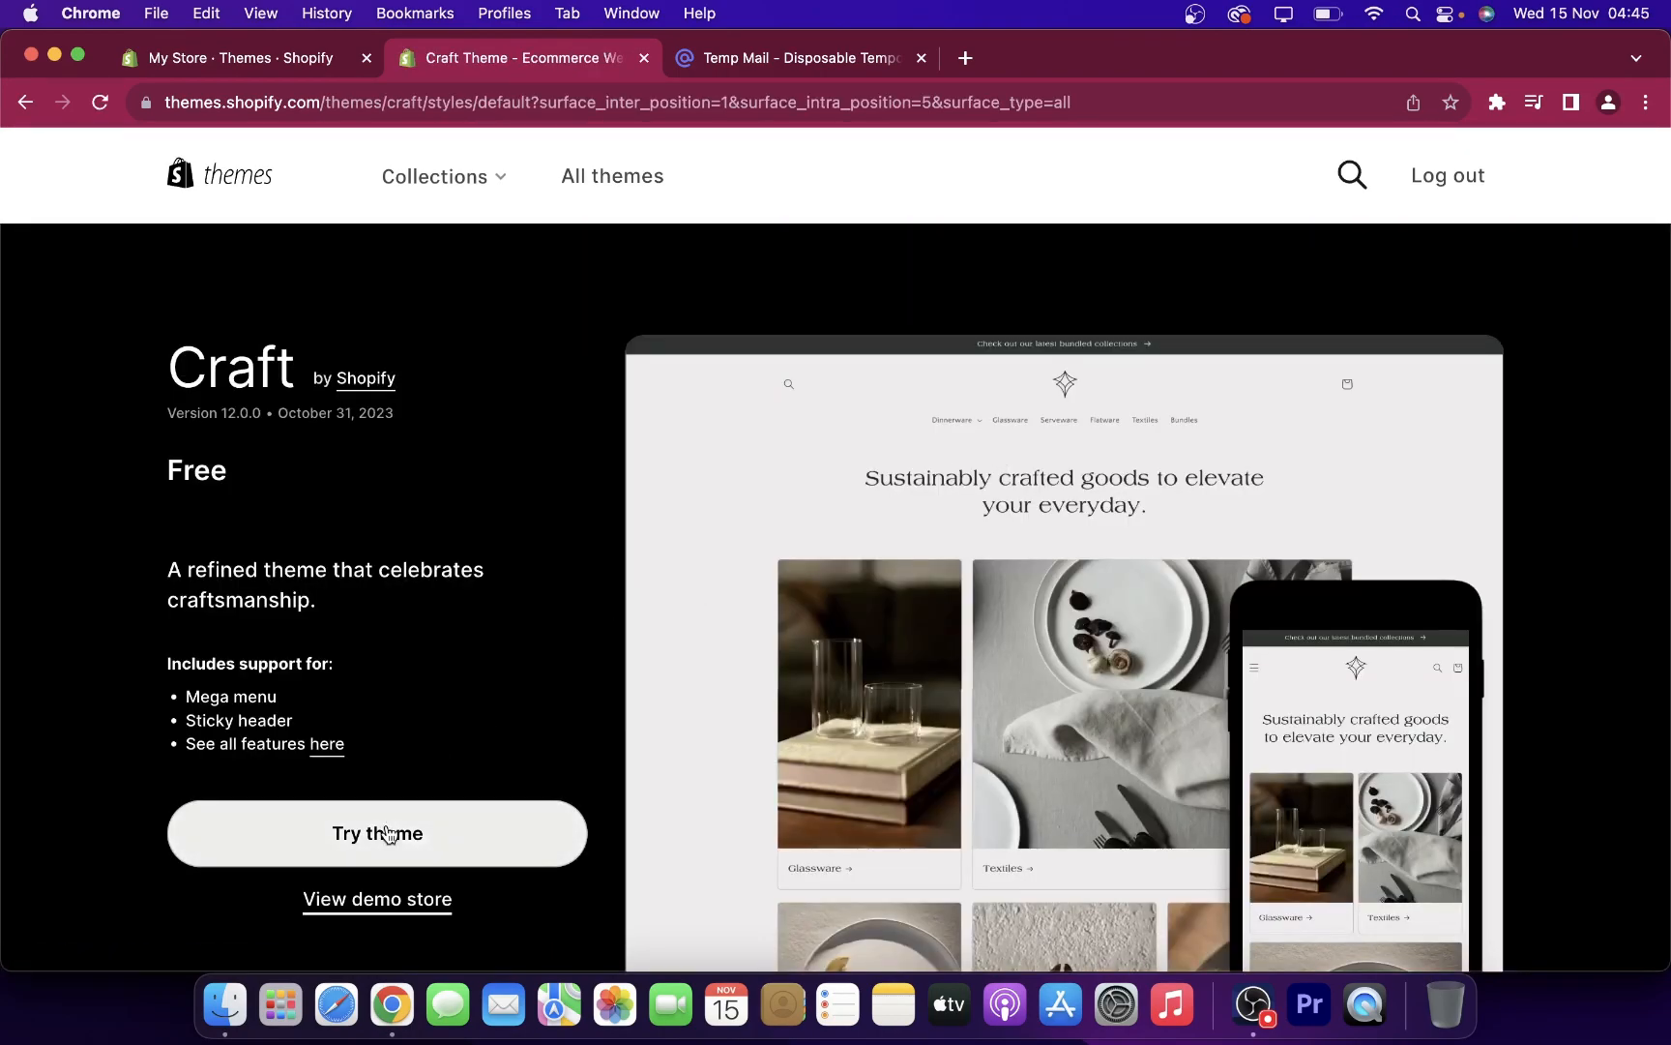
click(378, 833)
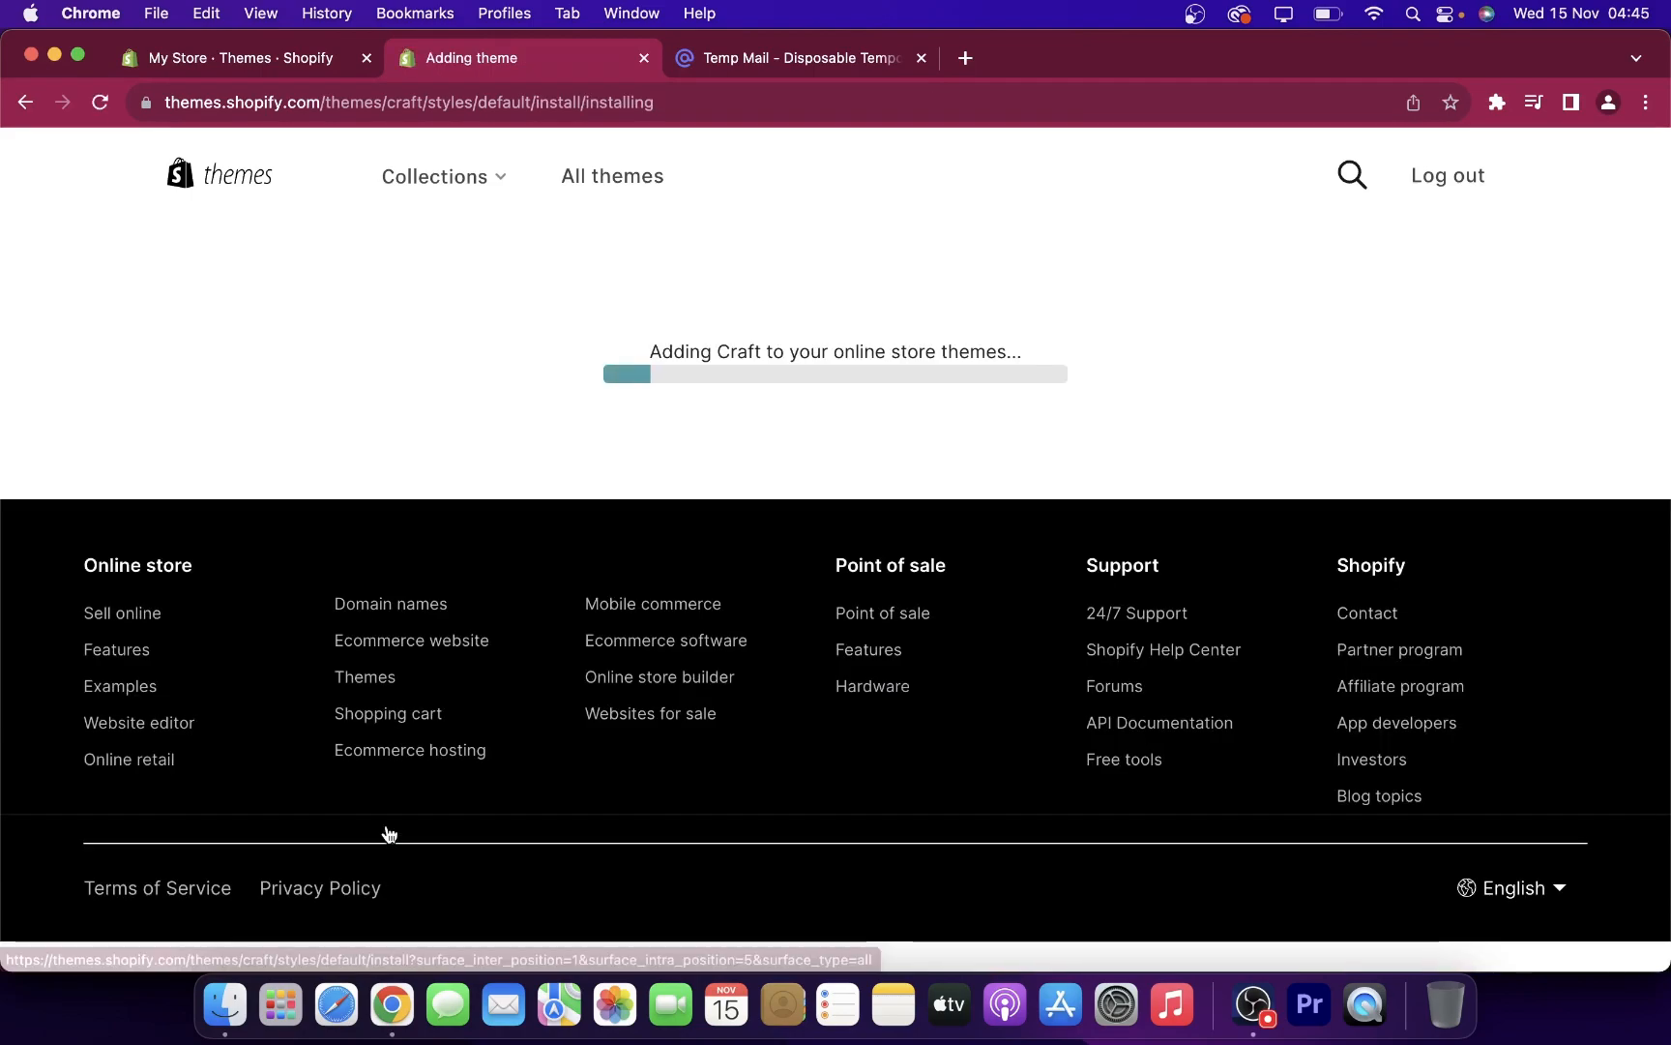